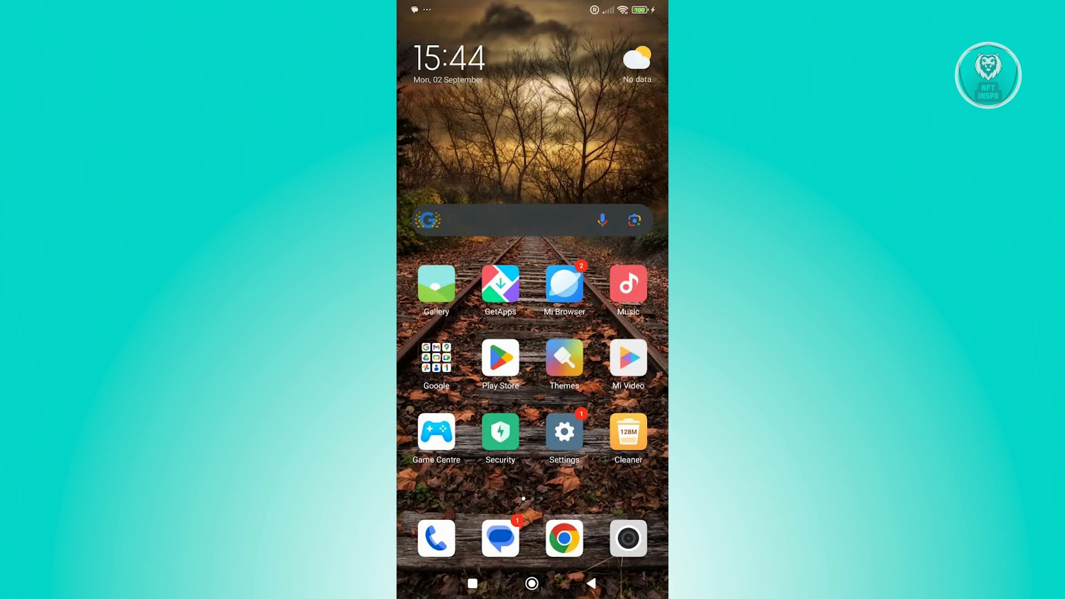
# - Launch the Play Store from the home screen to reach its Apps home page
pyautogui.click(500, 356)
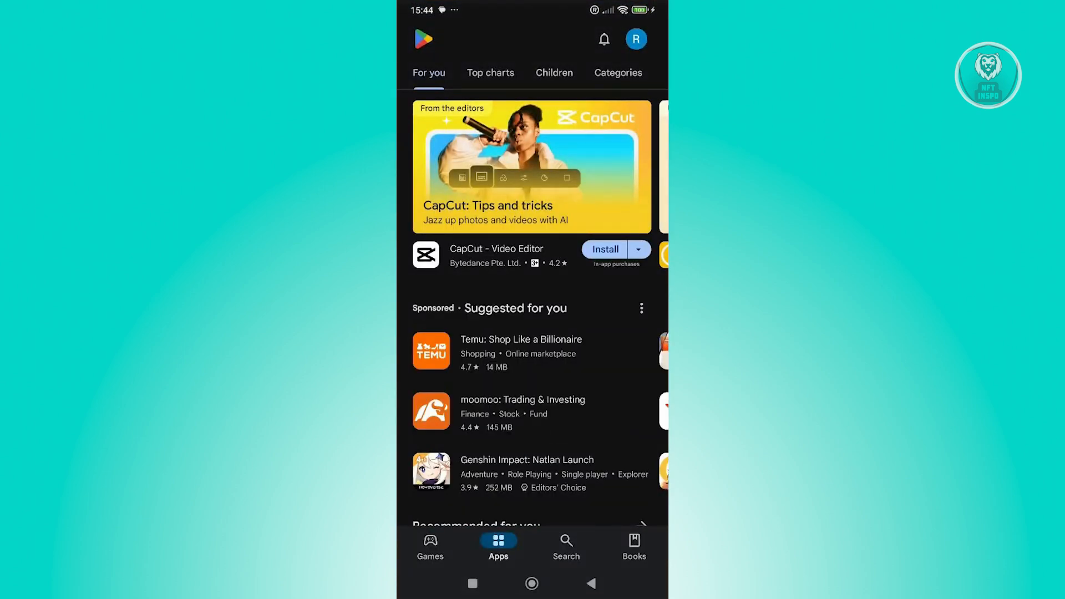
# - Show the account menu via the profile avatar in the top-right corner
pyautogui.click(636, 39)
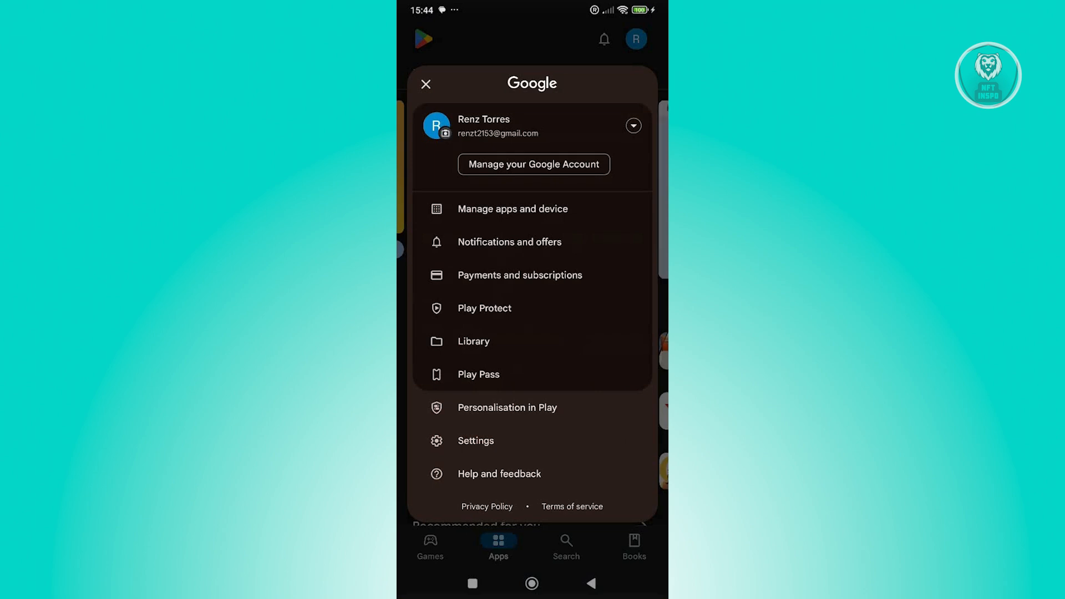
# - Reach Buy Google Play Credit through Payments and subscriptions and Payment methods, with $10.00 selected
pyautogui.click(519, 275)
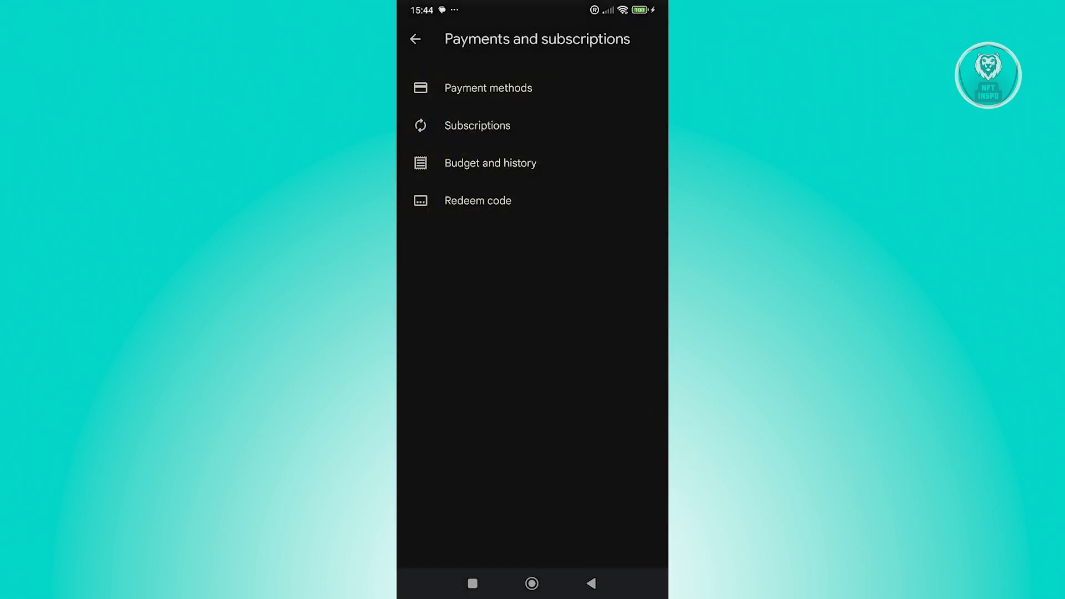
pyautogui.click(488, 88)
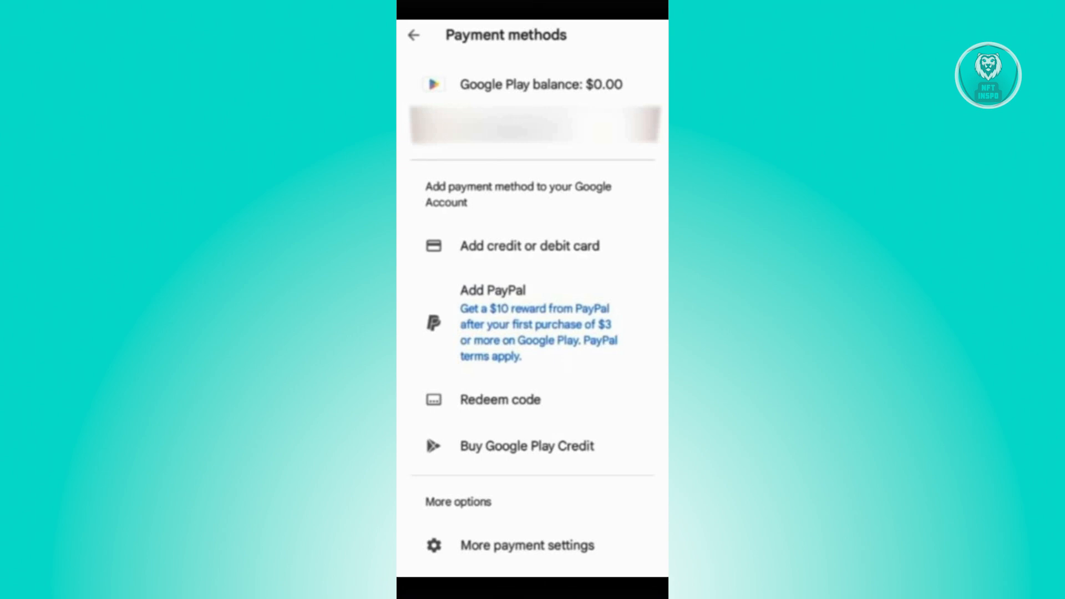
pyautogui.click(525, 446)
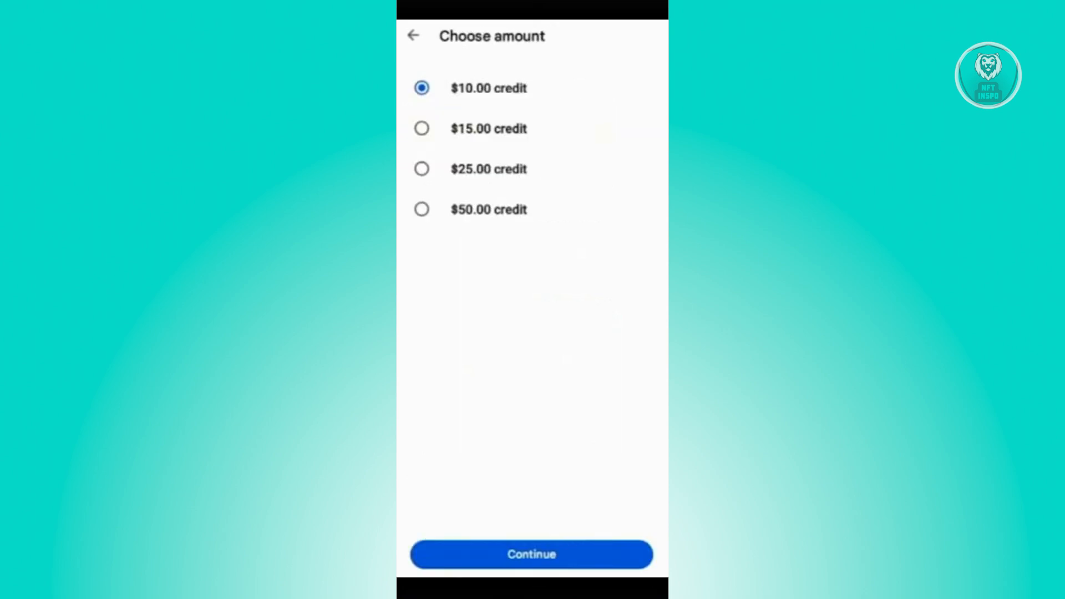